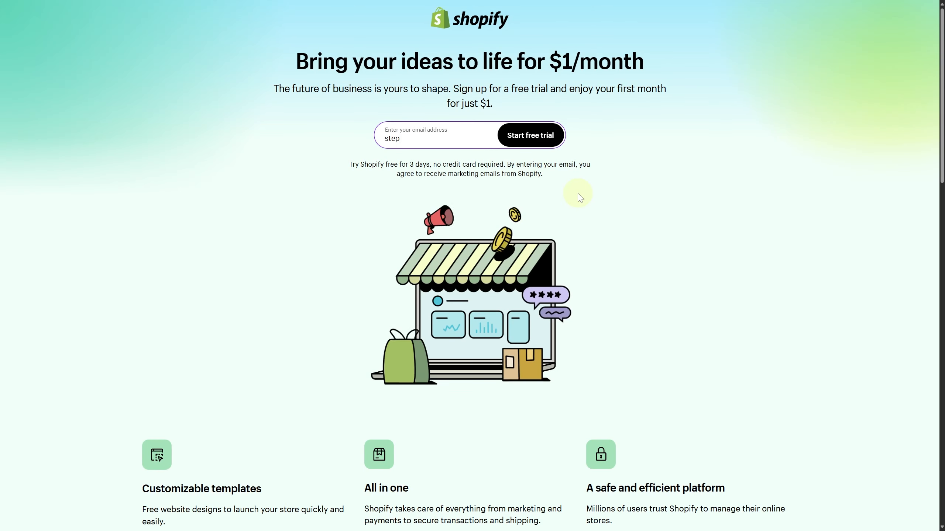
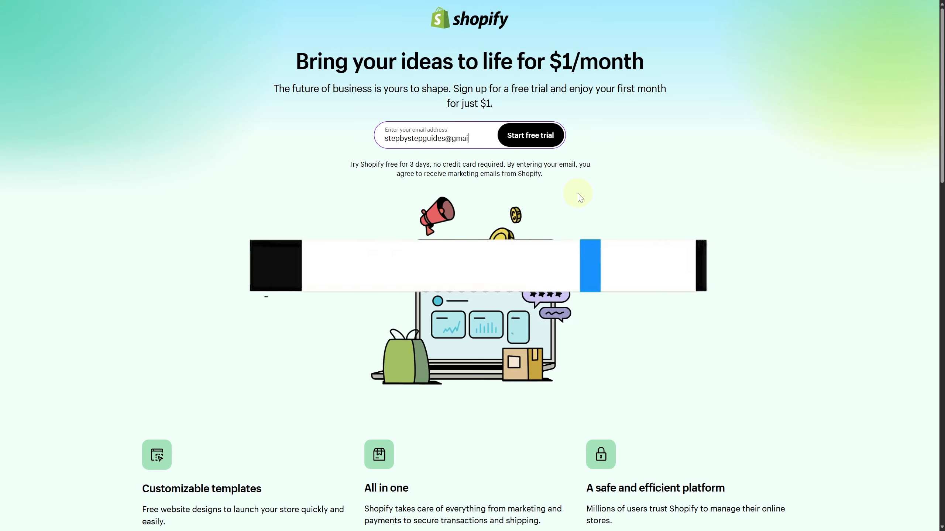
- Enter the email 'bystep guides' in the free-trial field and submit it
{"action": "left_click", "coordinate": [529, 135]}
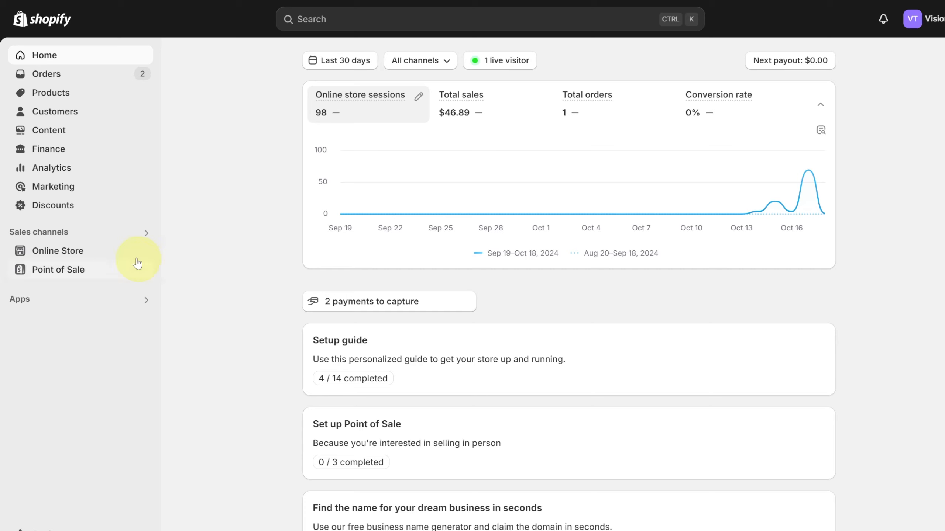
{"action": "mouse_move", "coordinate": [51, 241]}
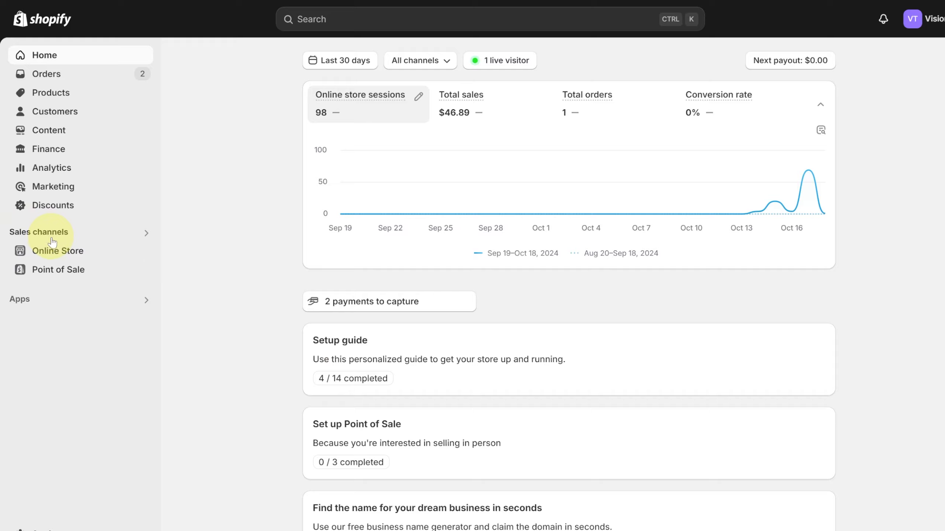
- Select Online Store under Sales channels in the admin sidebar
{"action": "left_click", "coordinate": [61, 250]}
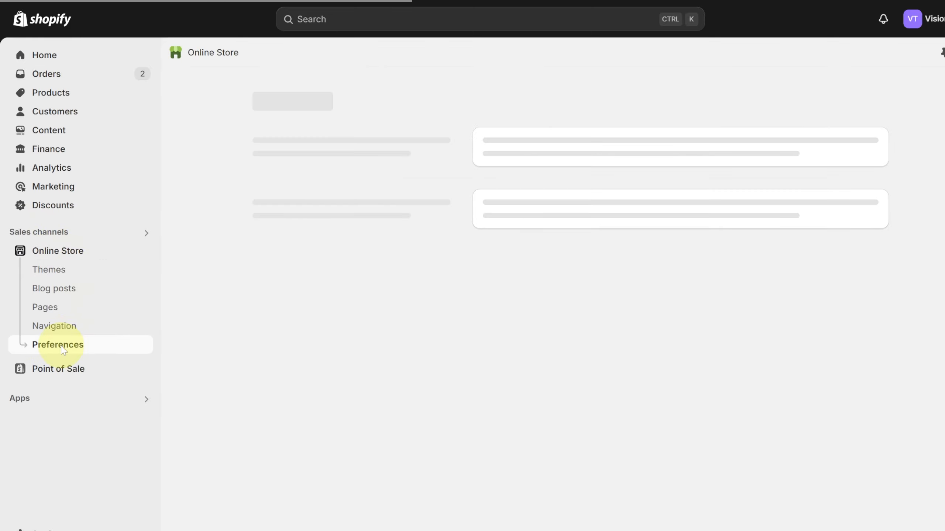
- Open Online Store Preferences and scroll down to the Google Analytics section
{"action": "left_click", "coordinate": [58, 344]}
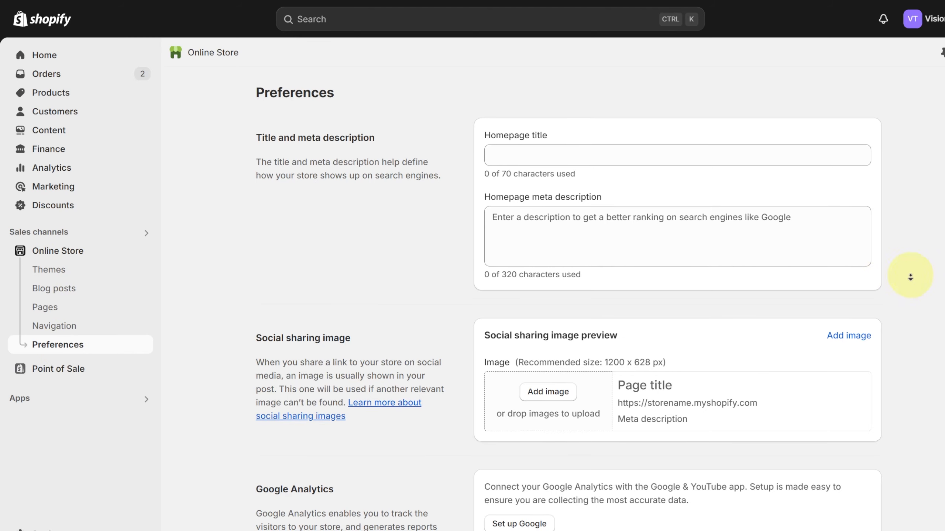
{"action": "scroll", "scroll_direction": "down", "scroll_amount": 3}
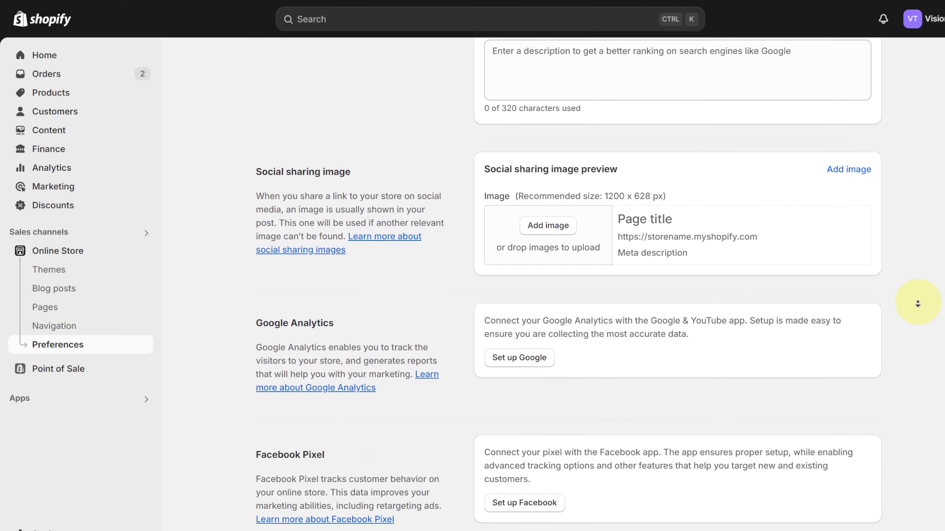
{"action": "scroll", "scroll_direction": "down", "scroll_amount": 3}
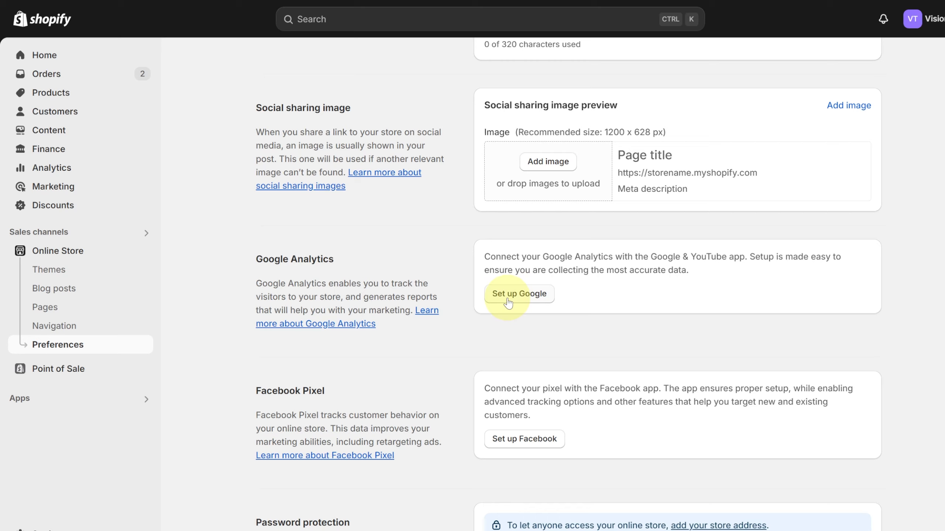
- Choose 'Set up Google' in the Google Analytics section
{"action": "left_click", "coordinate": [519, 294]}
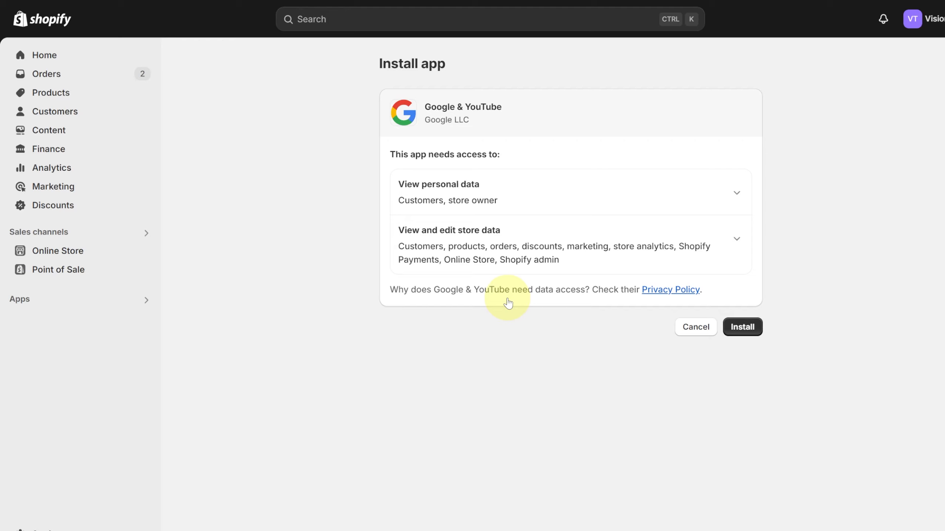
{"action": "mouse_move", "coordinate": [743, 327]}
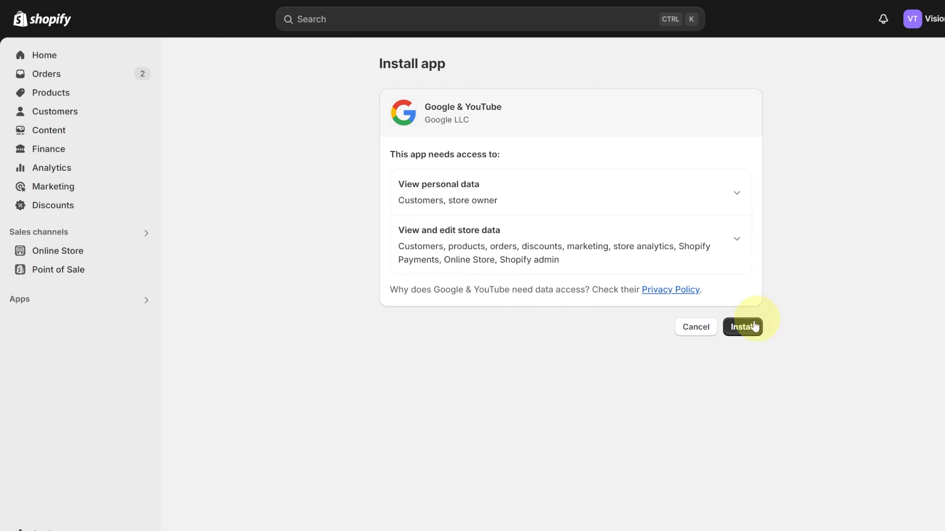
{"action": "mouse_move", "coordinate": [562, 367]}
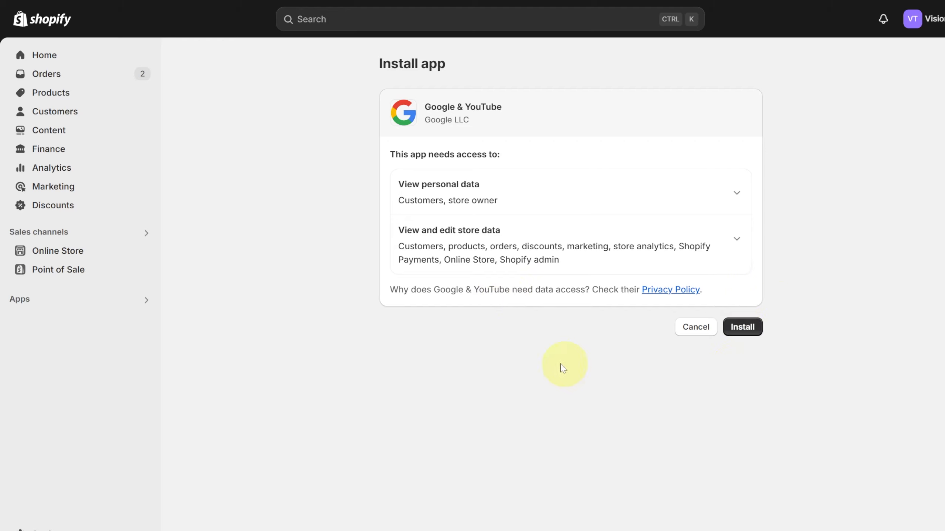
{"action": "mouse_move", "coordinate": [539, 364]}
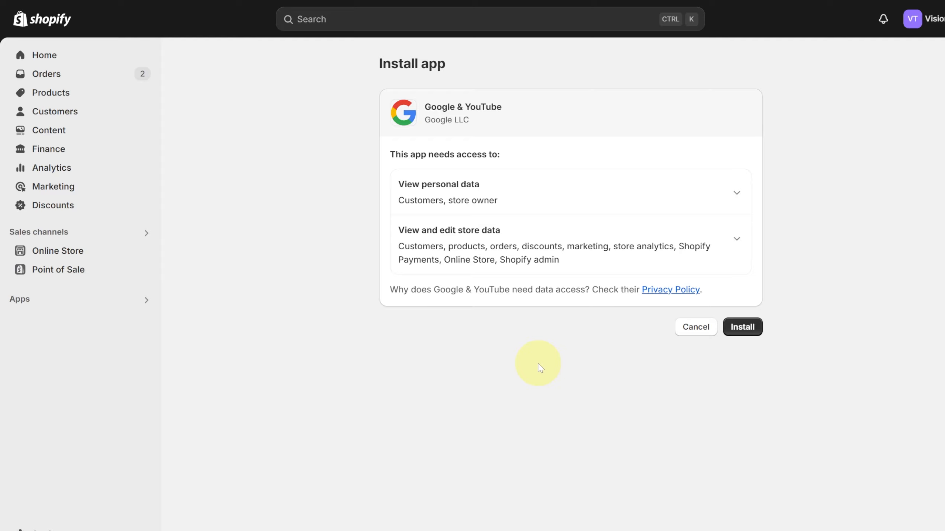